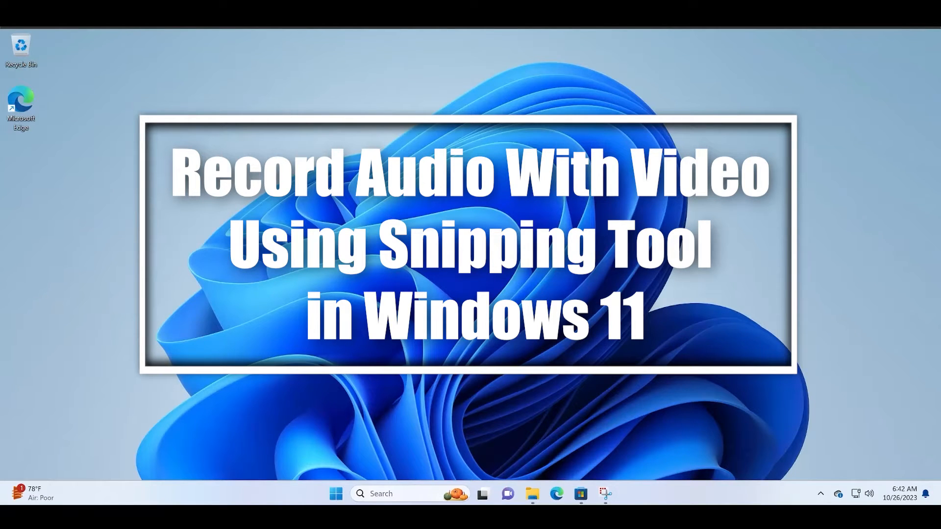
mouse_move(747, 205)
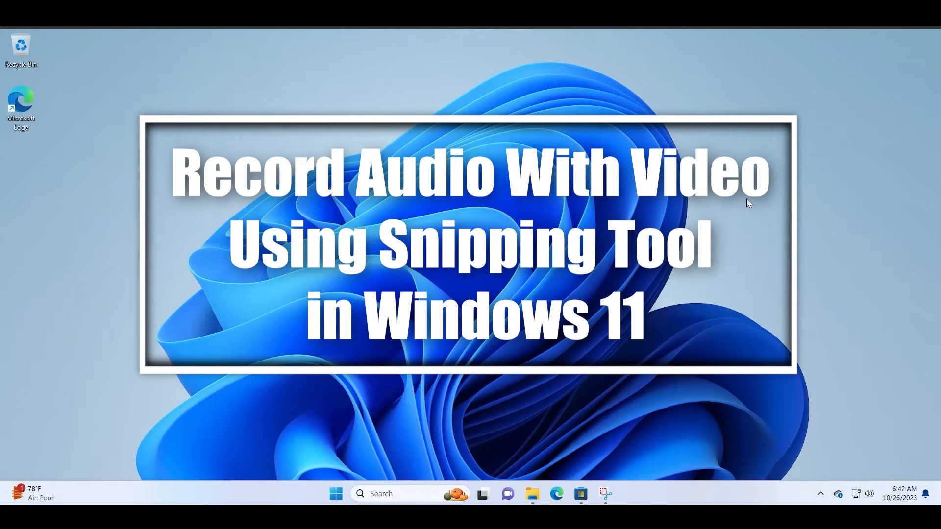
mouse_move(730, 460)
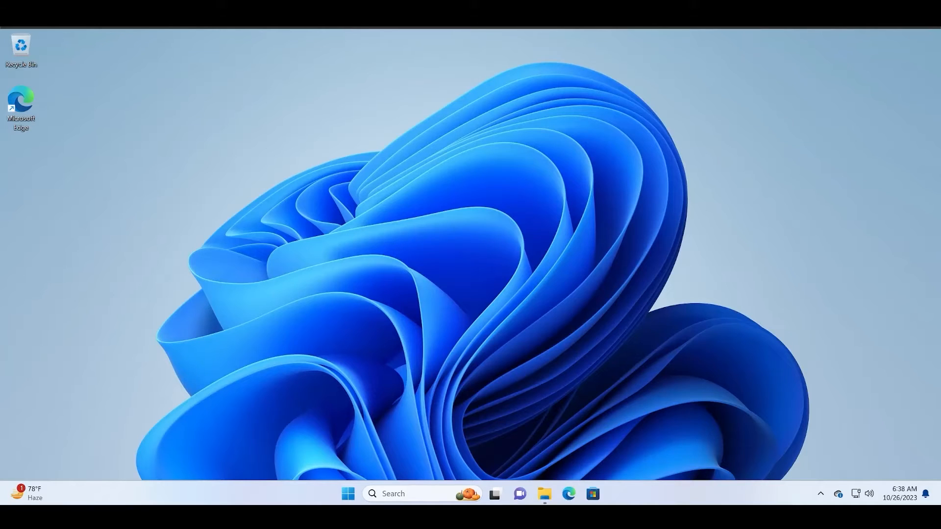
Run winver from Search and centre the About Windows dialog showing 22H2, build 22621.2428.
click(411, 493)
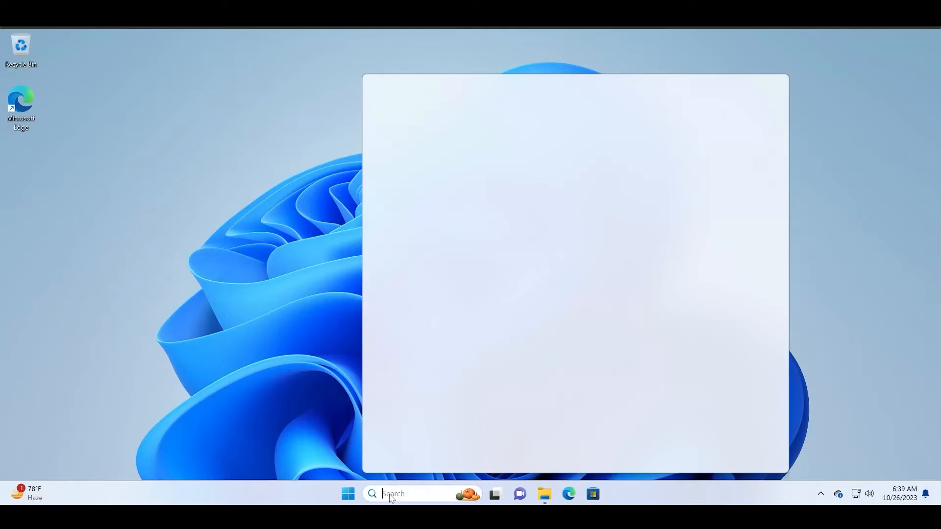
text(winver)
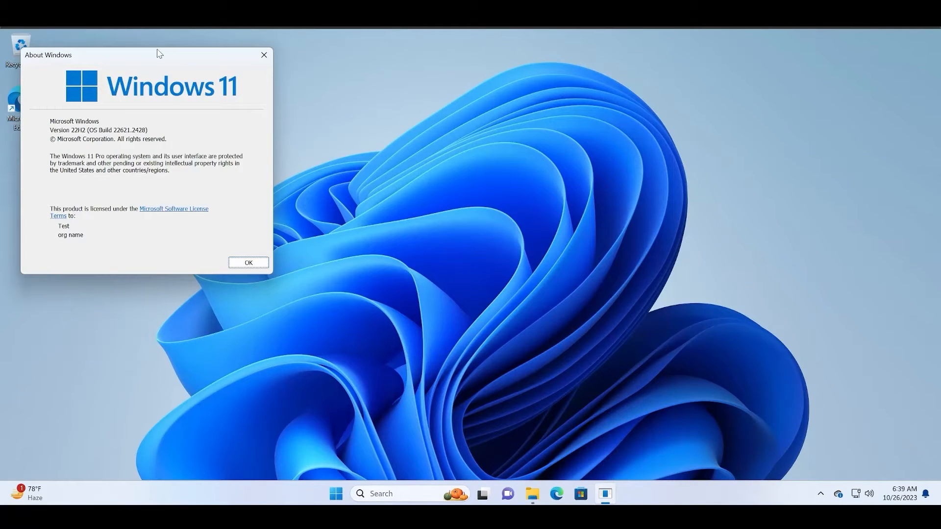
drag(144, 54, 417, 124)
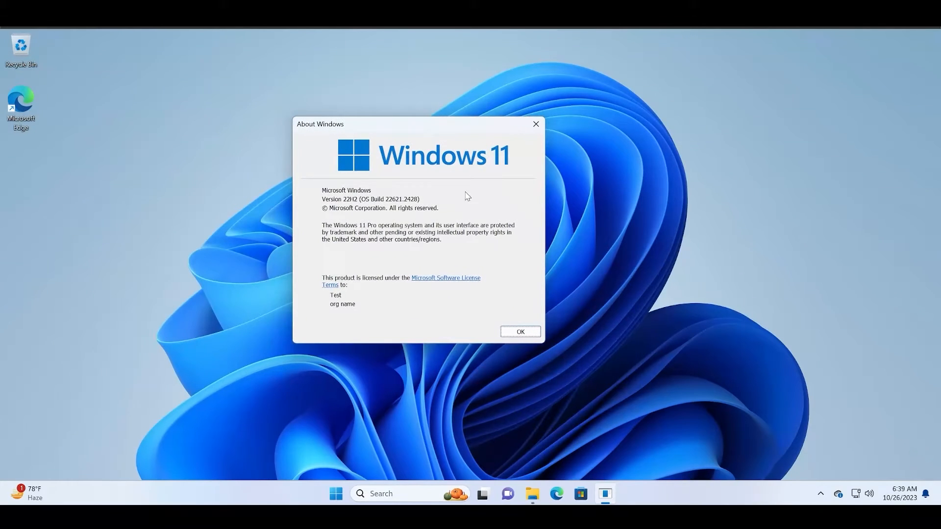
mouse_move(421, 208)
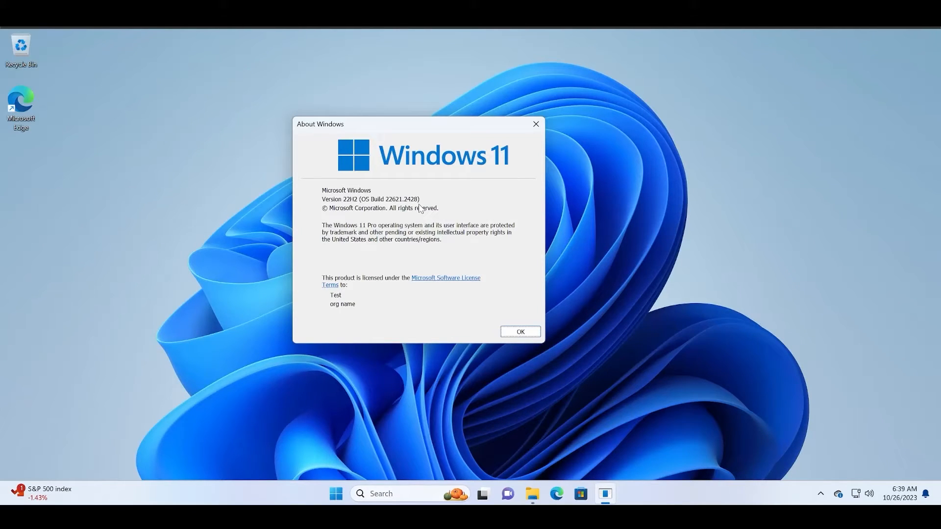
mouse_move(540, 138)
text(snip)
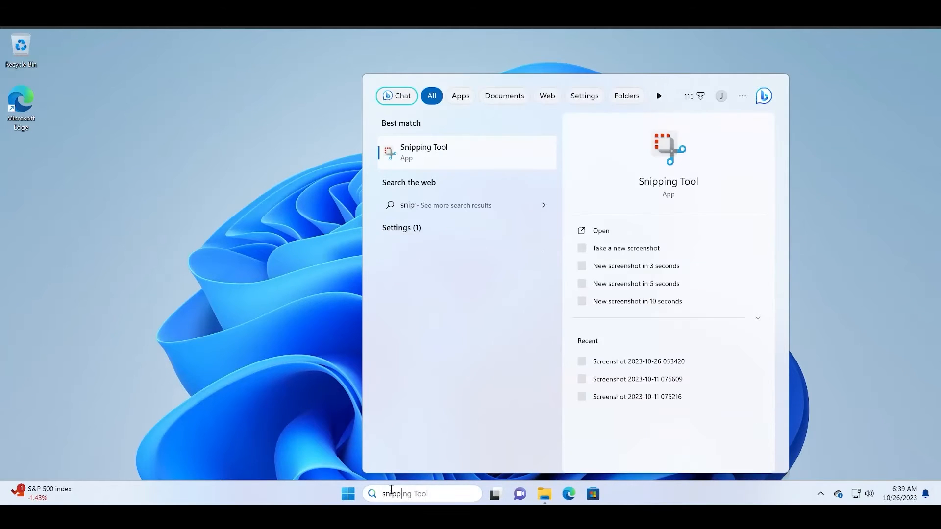
Launch Snipping Tool and open its Settings page to view recording audio defaults.
click(424, 153)
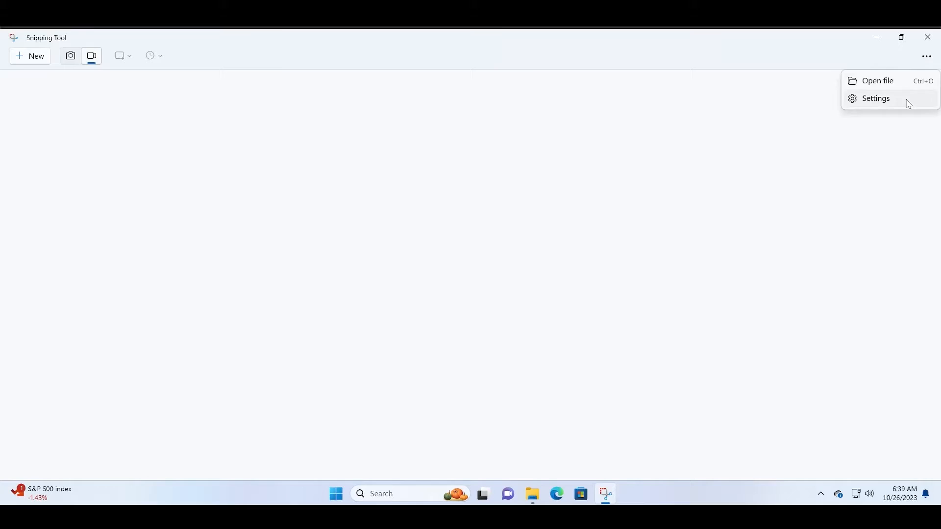
click(876, 98)
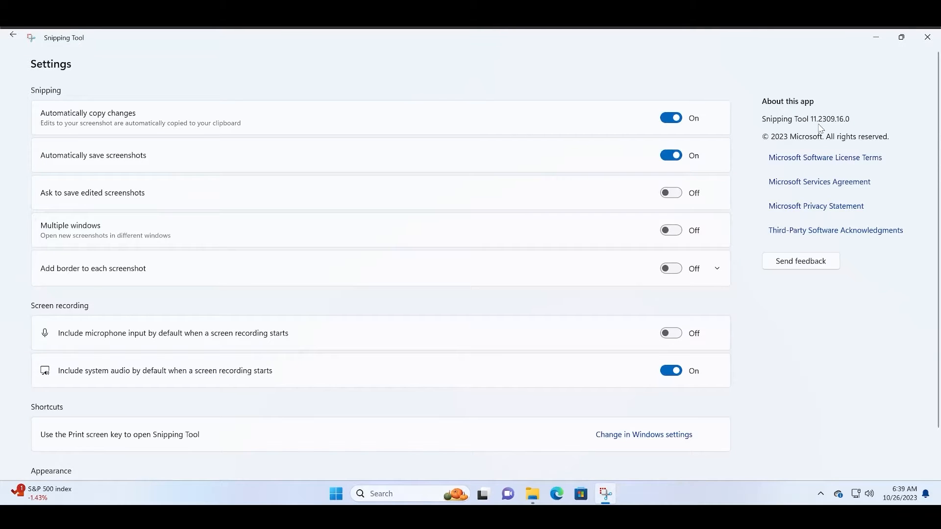
mouse_move(896, 125)
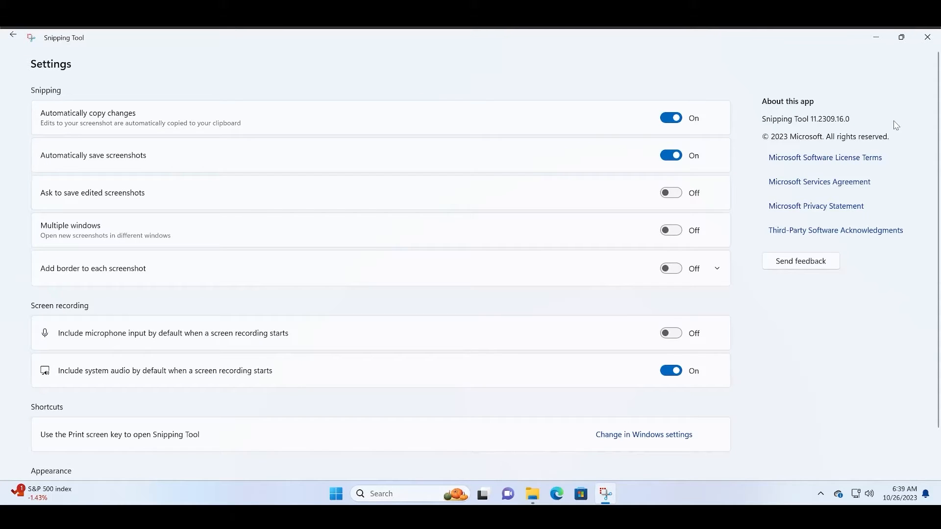
mouse_move(110, 315)
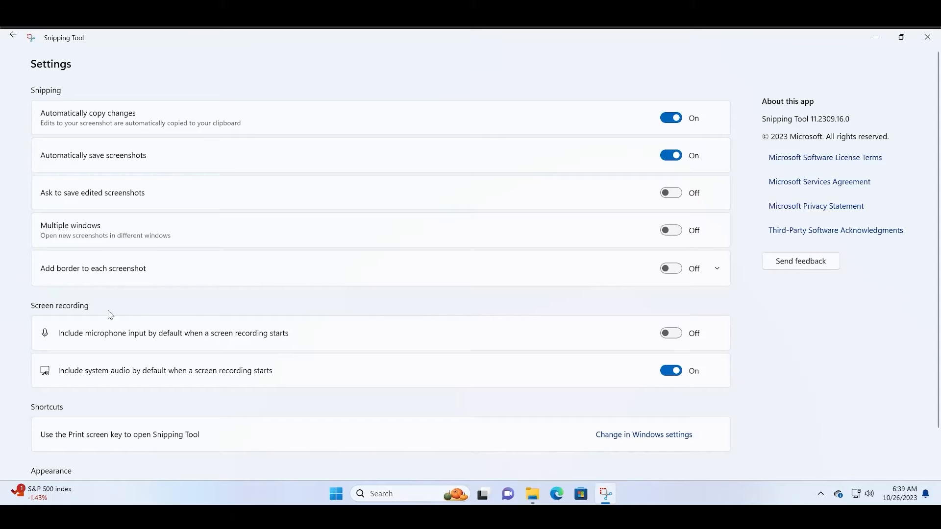
mouse_move(285, 340)
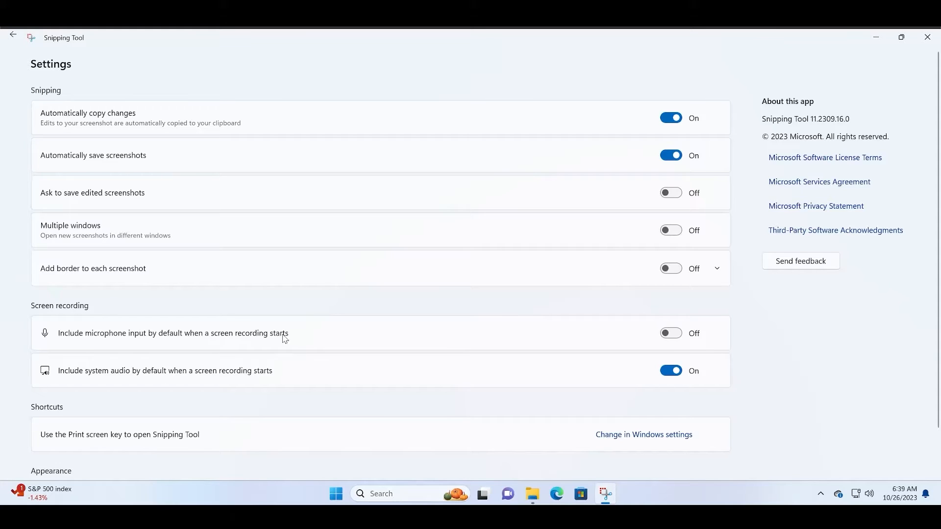
mouse_move(202, 381)
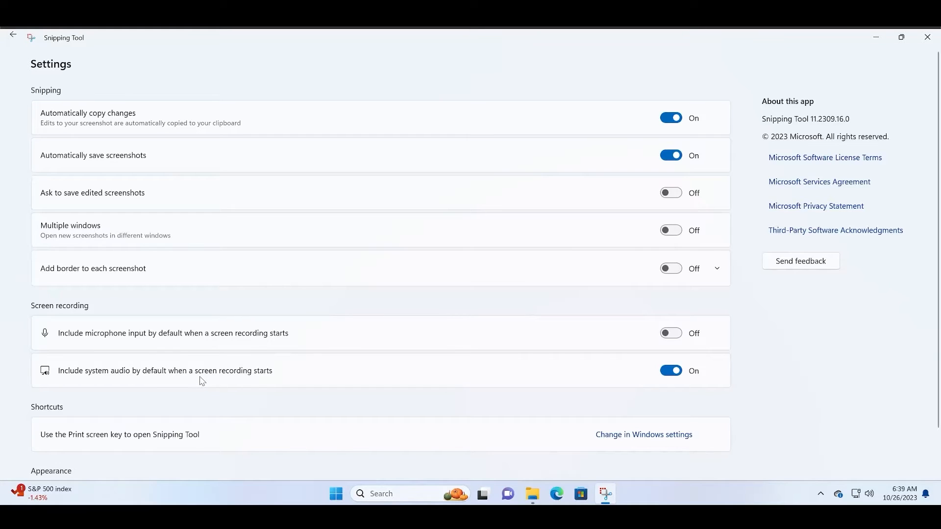
mouse_move(838, 198)
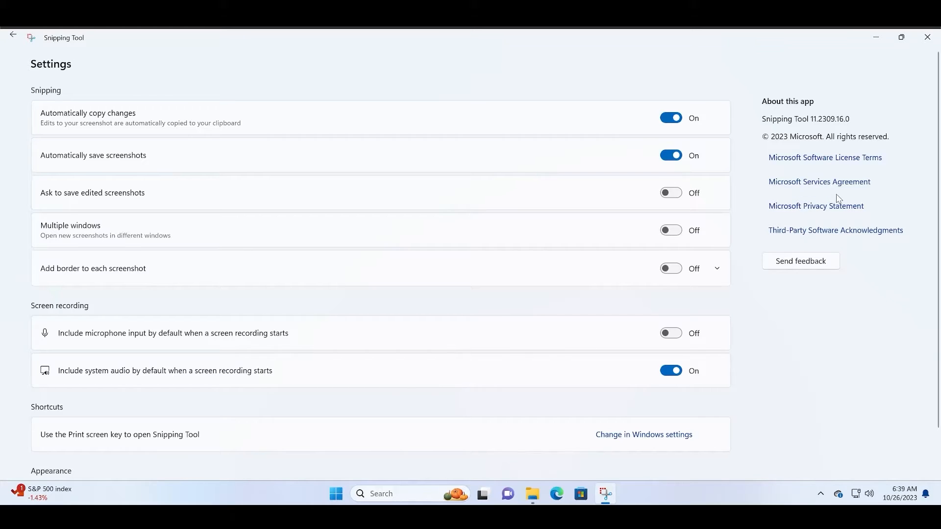
mouse_move(884, 47)
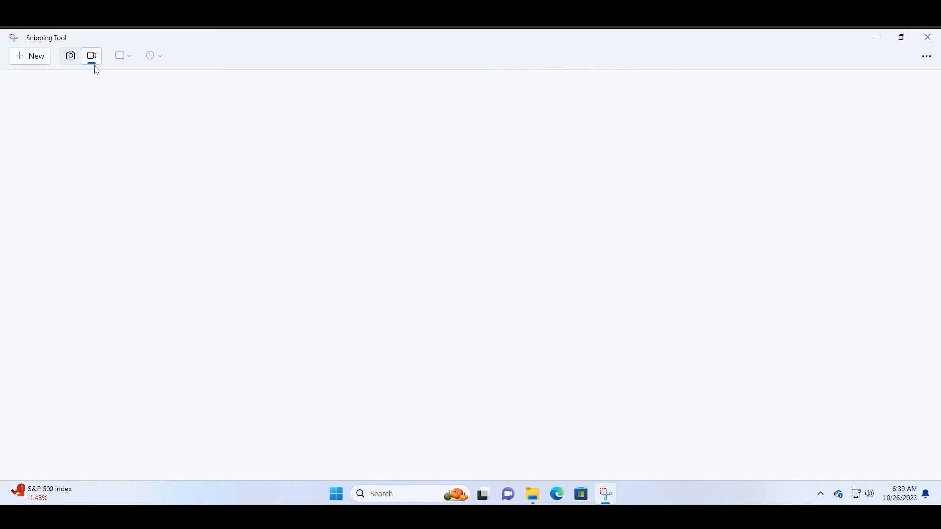
mouse_move(95, 64)
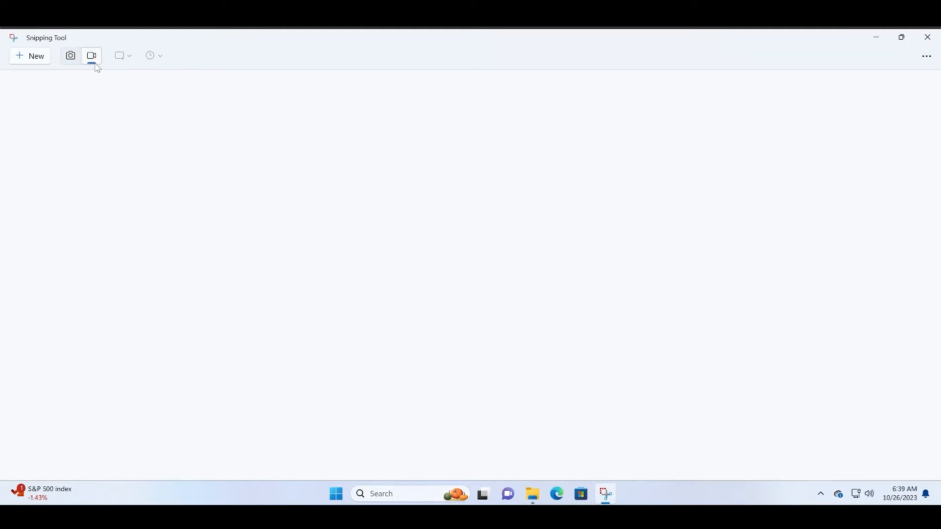
mouse_move(40, 65)
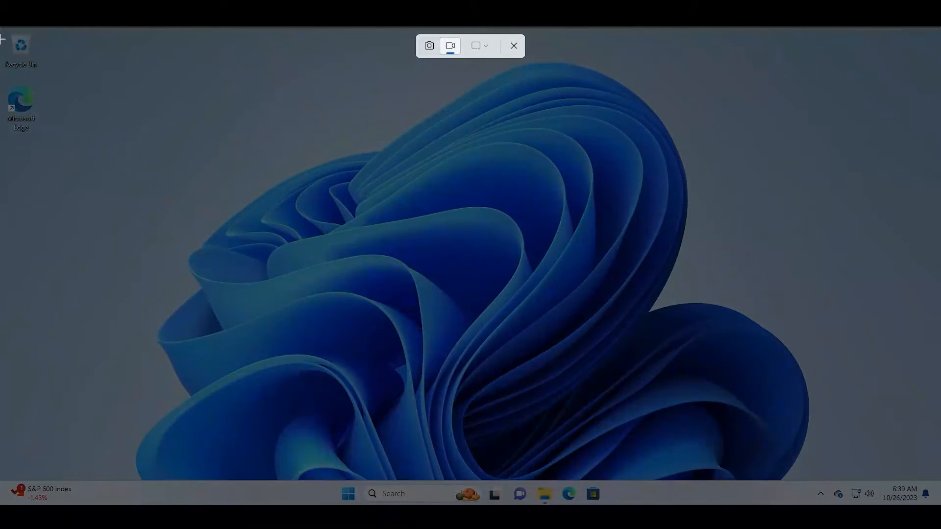
Select the whole screen as the recording area, leaving the recording bar at 00:00:00.
click(450, 45)
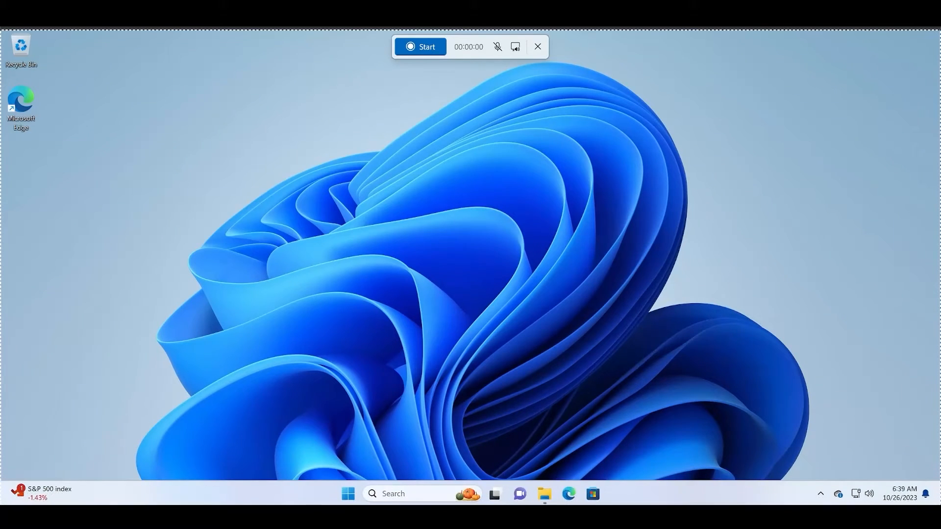
mouse_move(594, 178)
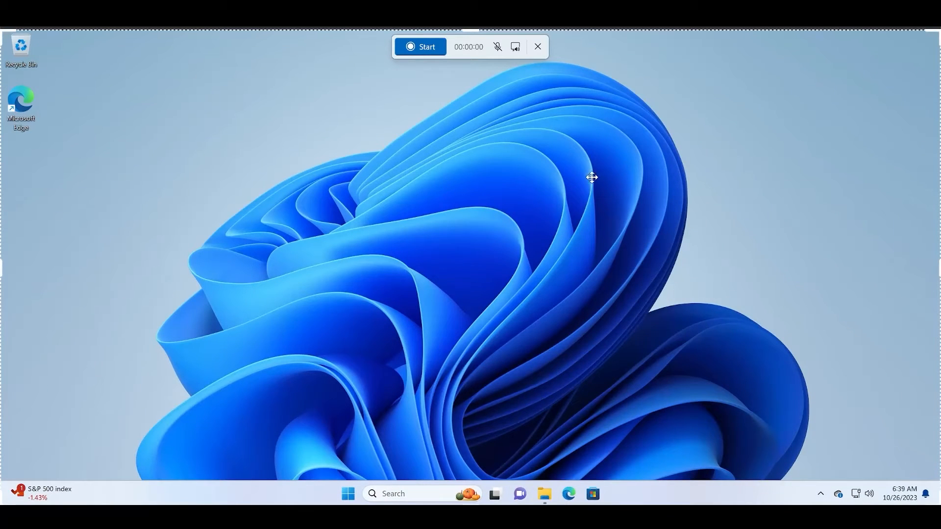
mouse_move(471, 62)
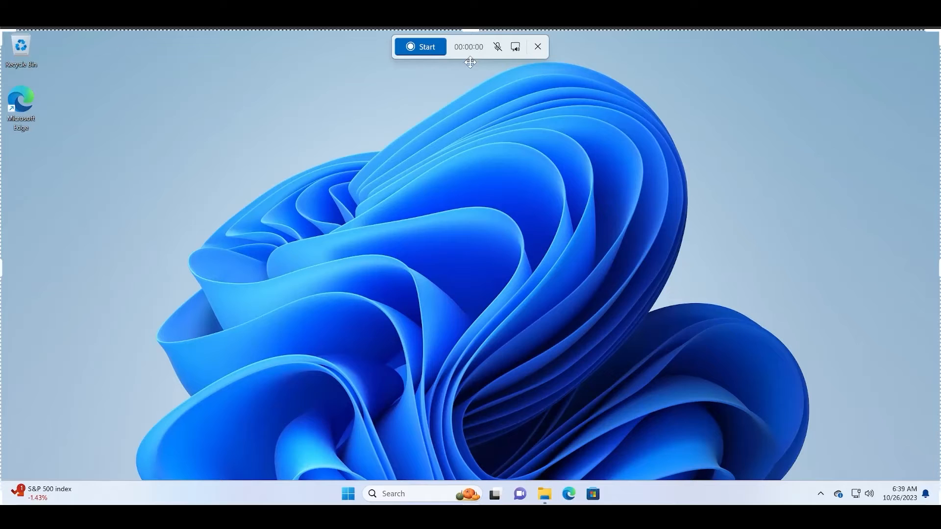
mouse_move(496, 47)
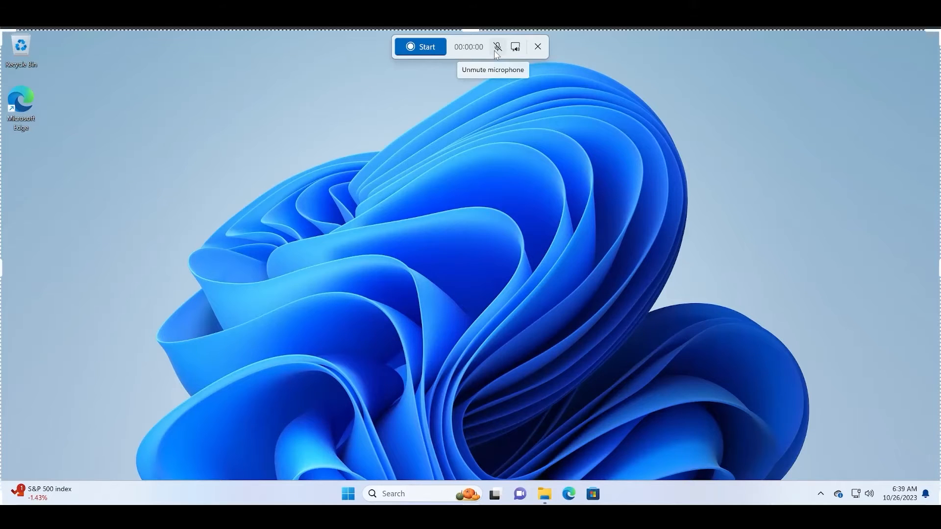
mouse_move(515, 47)
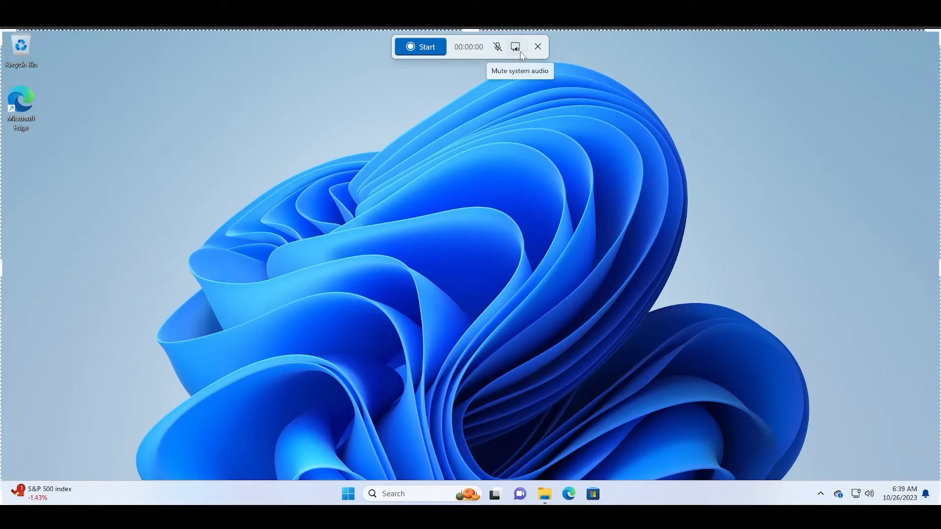
mouse_move(472, 58)
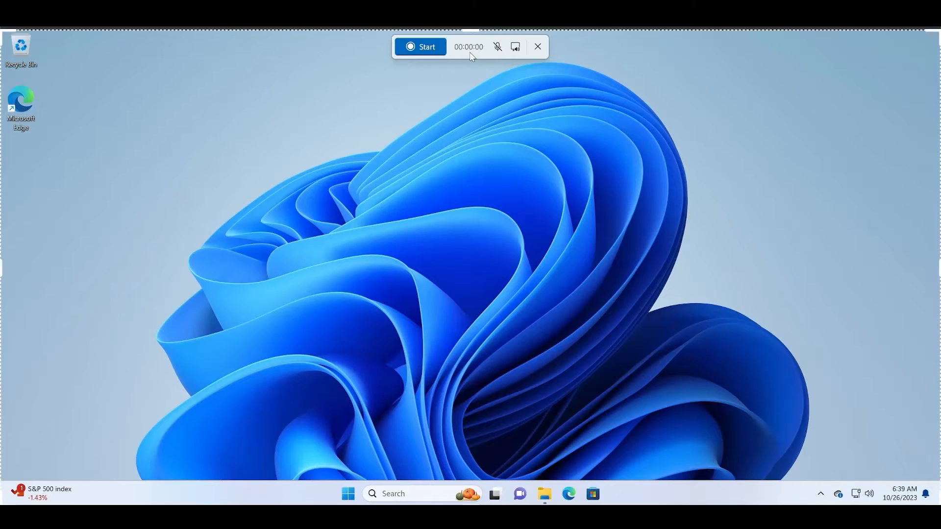
mouse_move(462, 56)
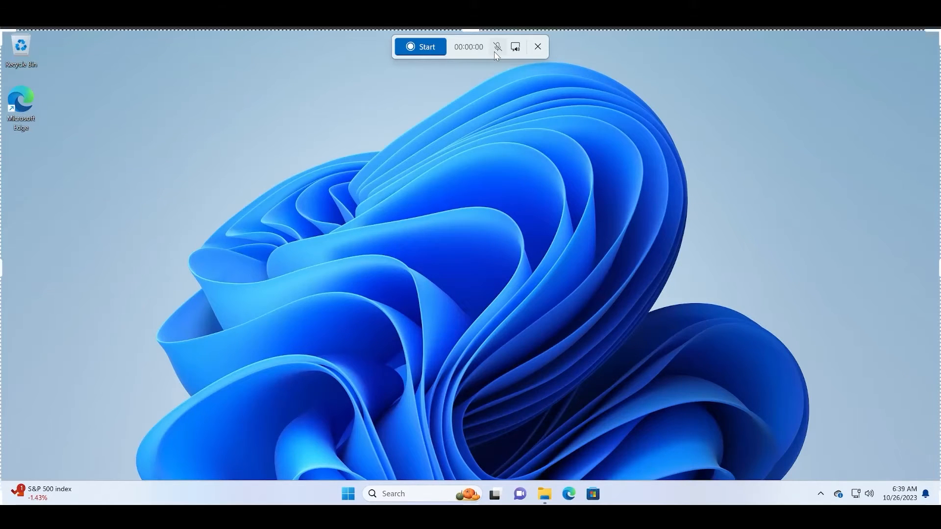
Unmute the microphone on the pending recording's toolbar.
click(495, 47)
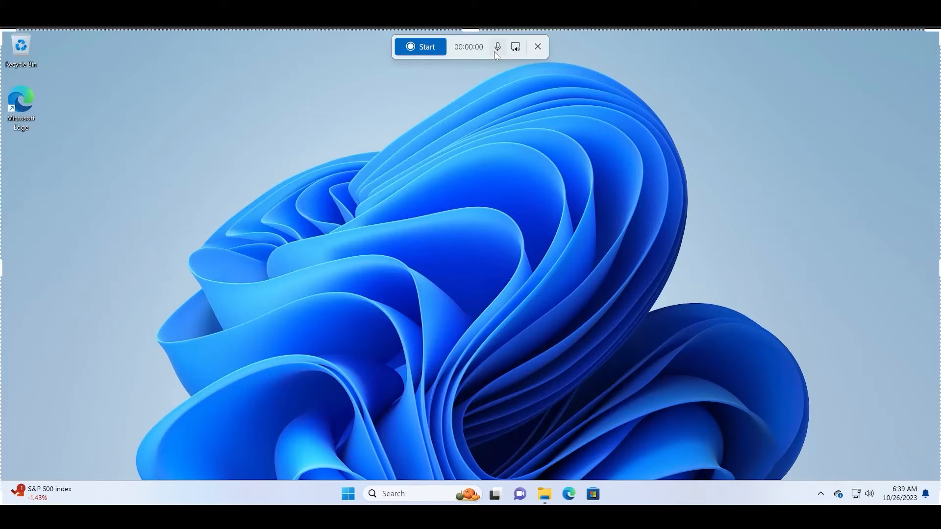
mouse_move(488, 61)
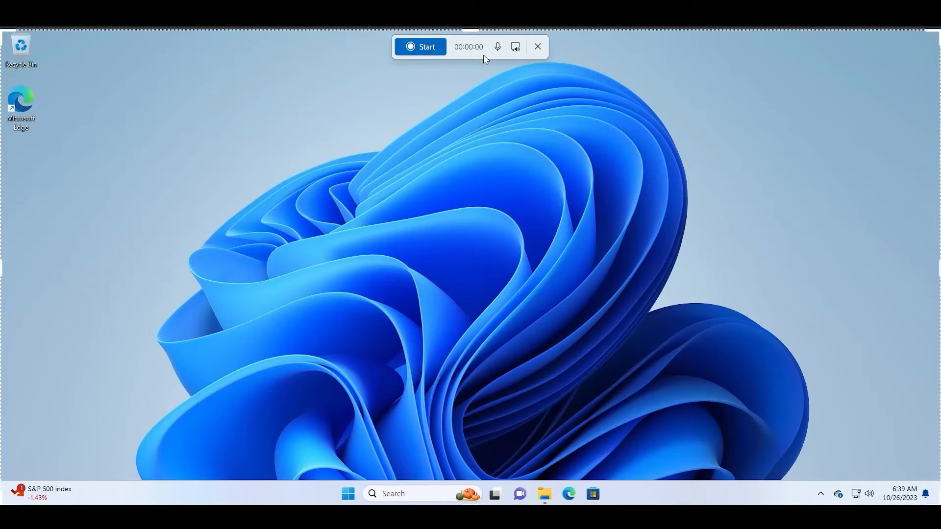
mouse_move(517, 47)
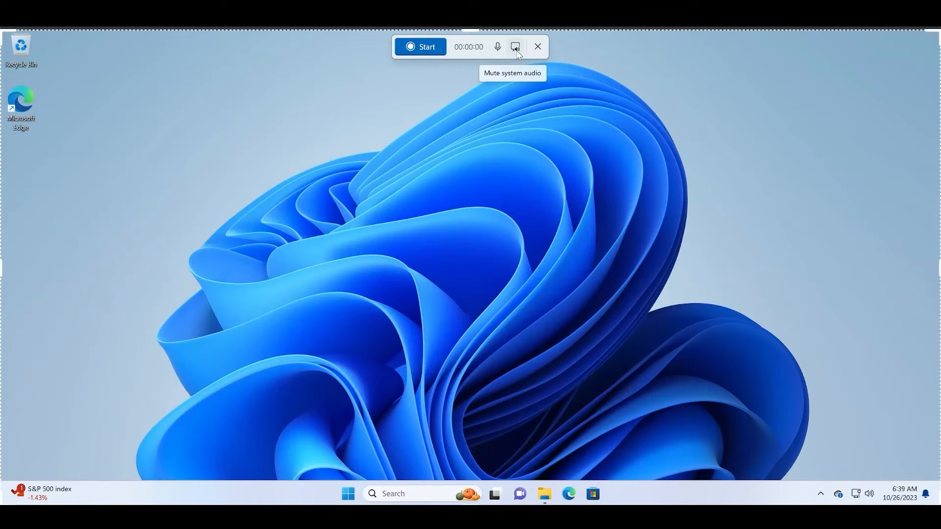
mouse_move(517, 52)
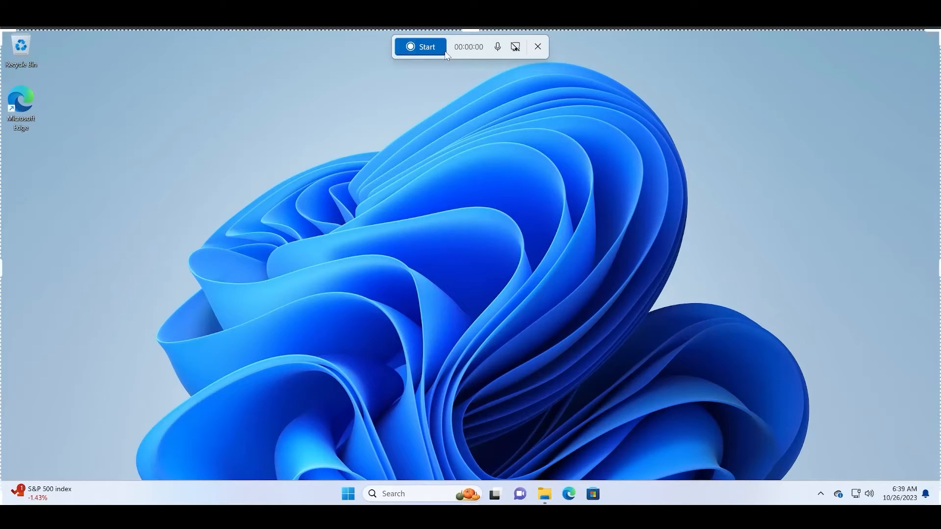
Start the screen recording and open Microsoft Store from the taskbar.
click(421, 46)
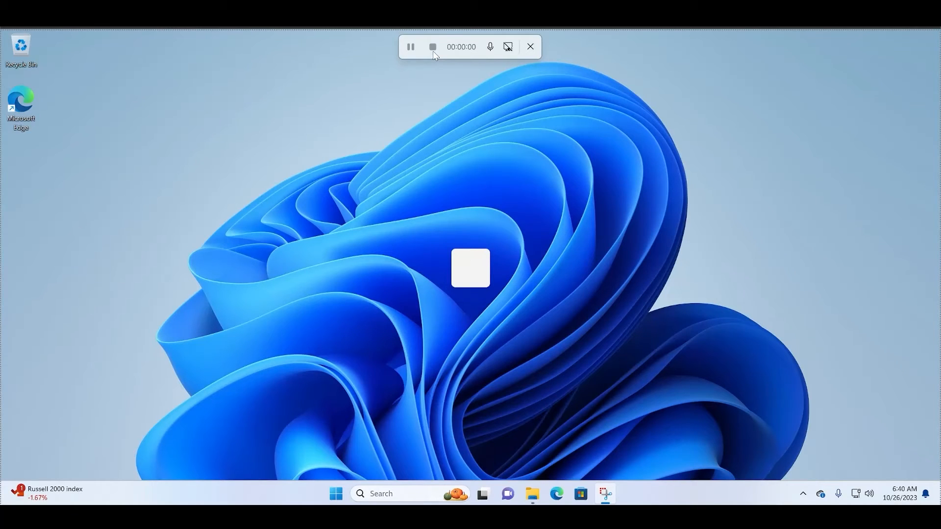
click(433, 46)
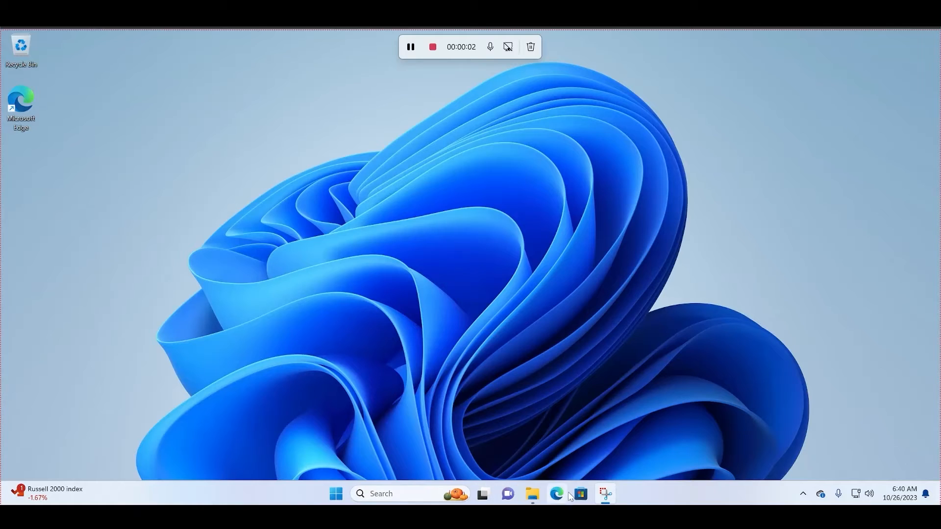
click(582, 495)
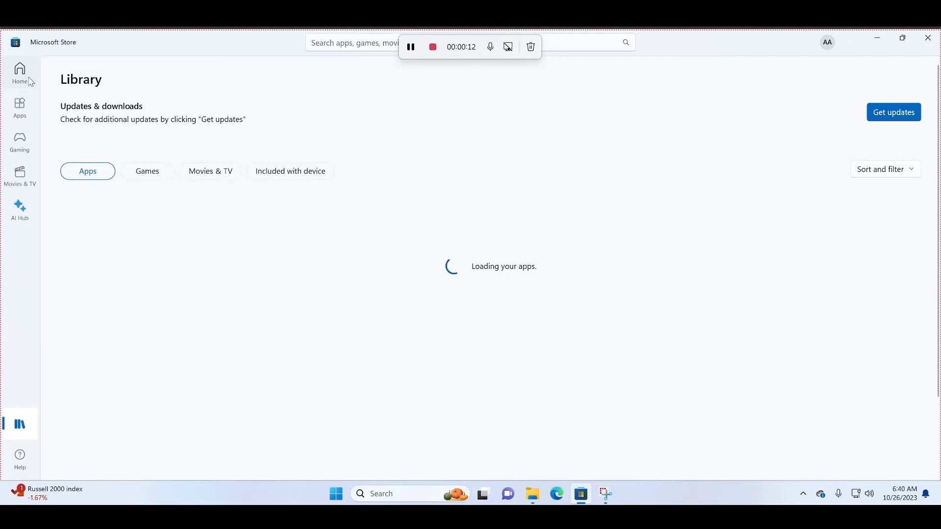
Show the Store home page, minimize the Store, and stop the 20-second recording.
click(20, 70)
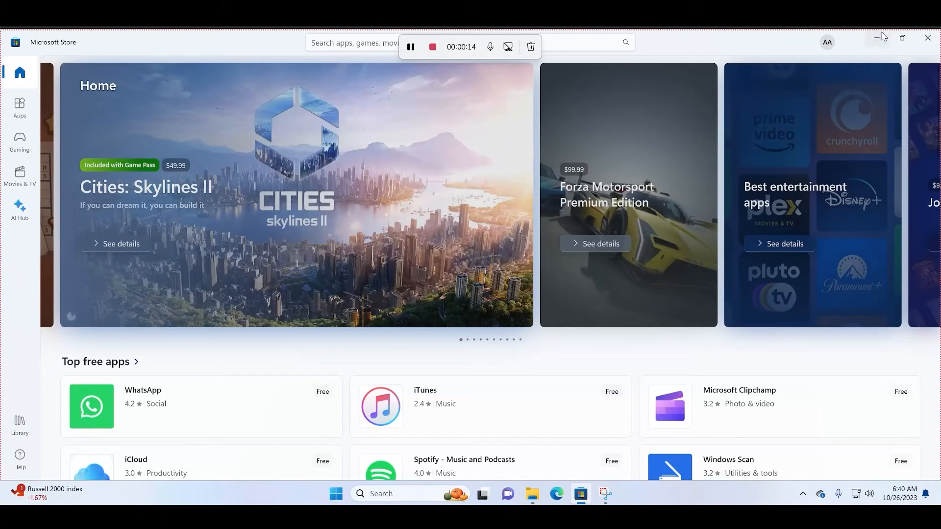
click(928, 38)
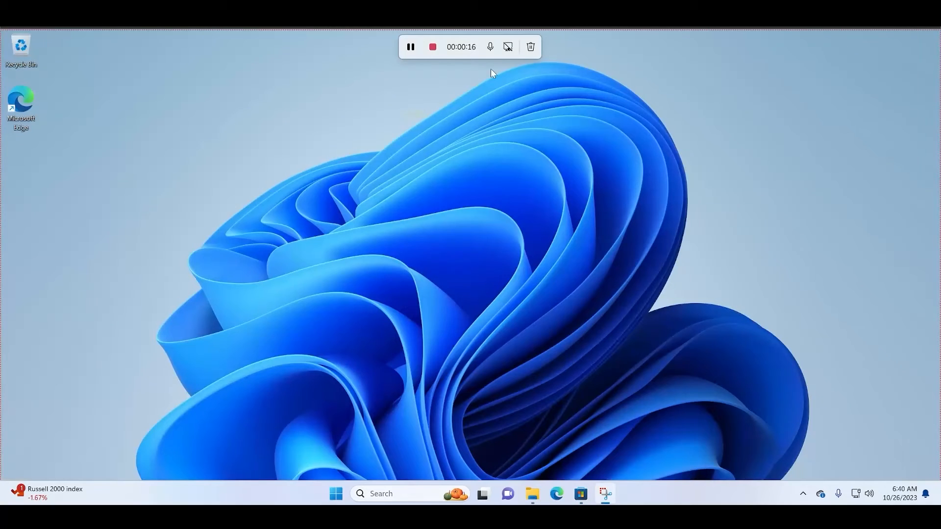
mouse_move(431, 47)
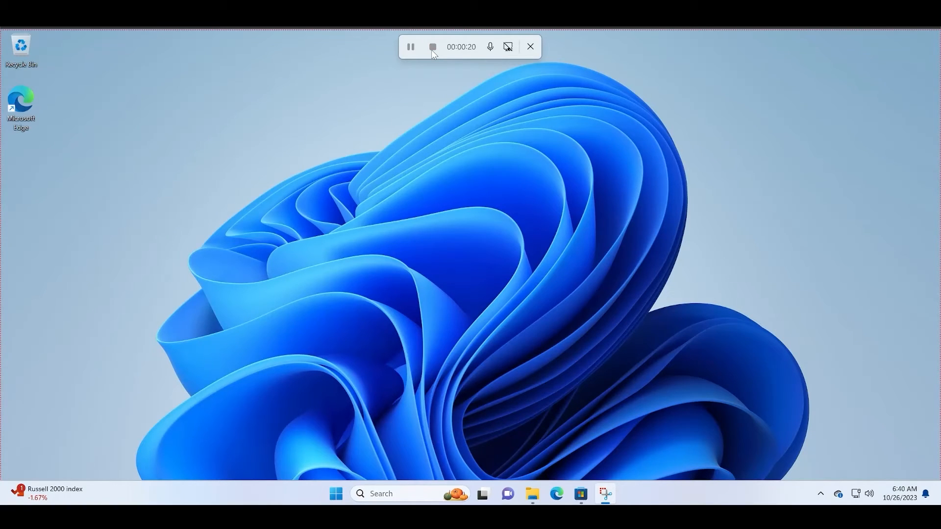
click(436, 47)
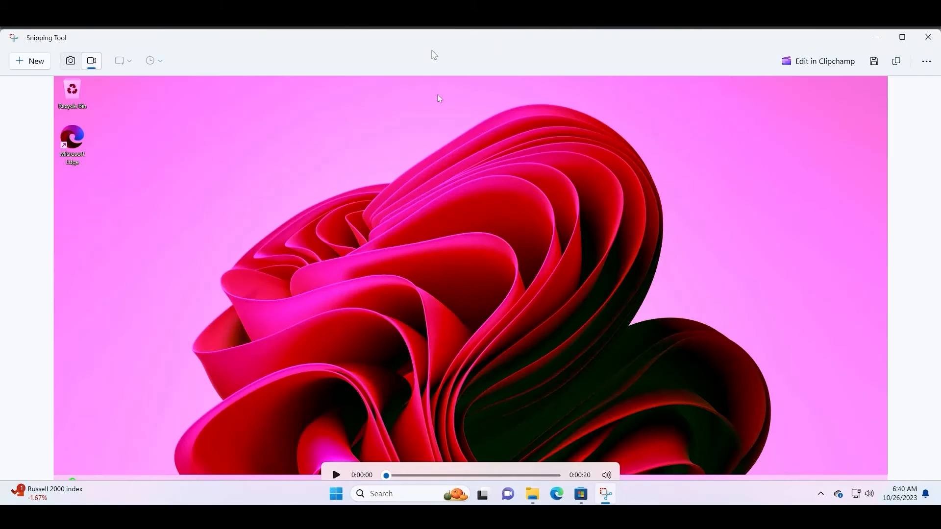
mouse_move(724, 135)
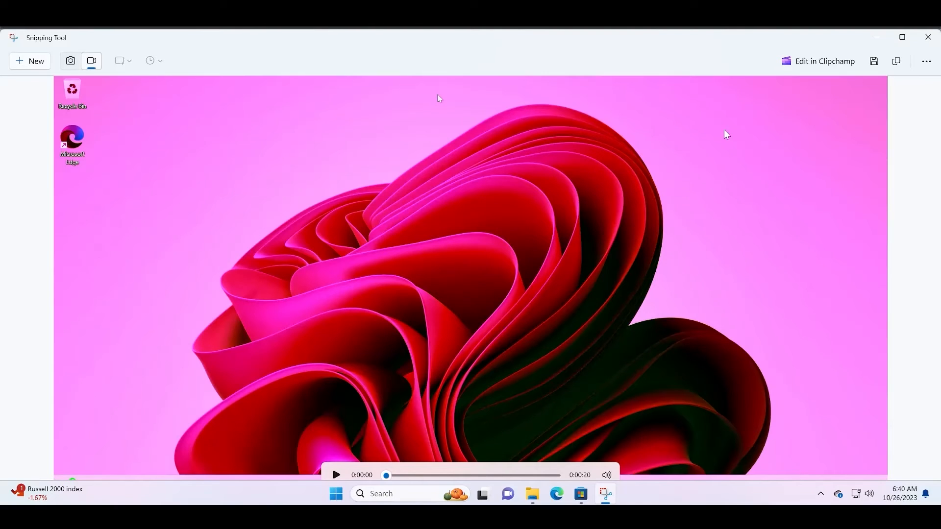
mouse_move(752, 278)
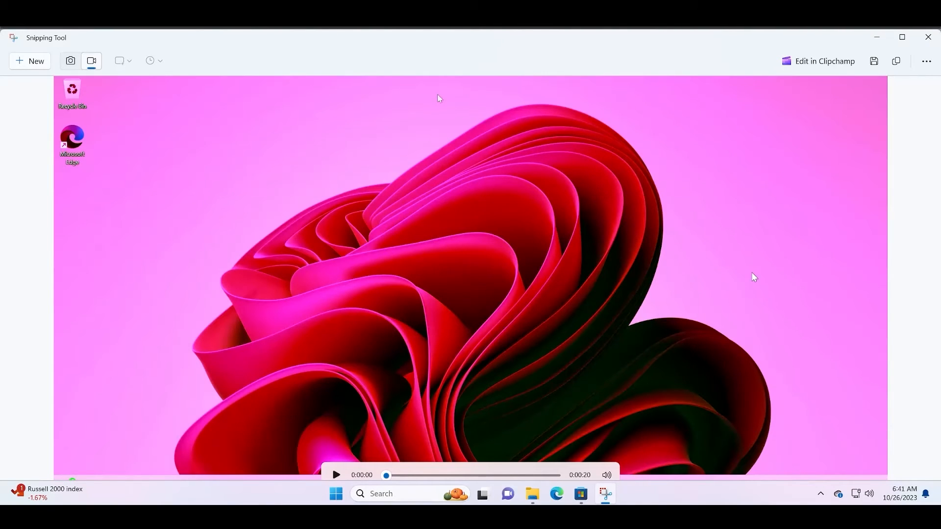
mouse_move(905, 307)
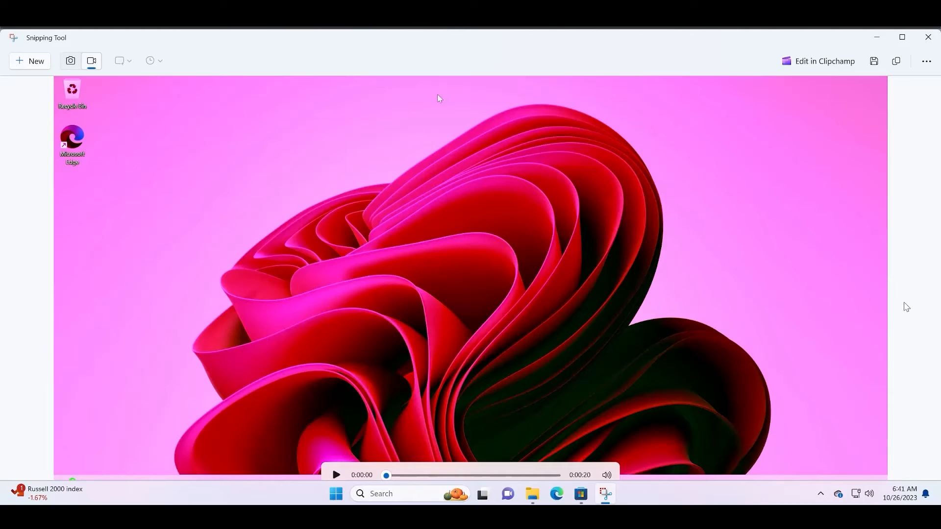
mouse_move(901, 251)
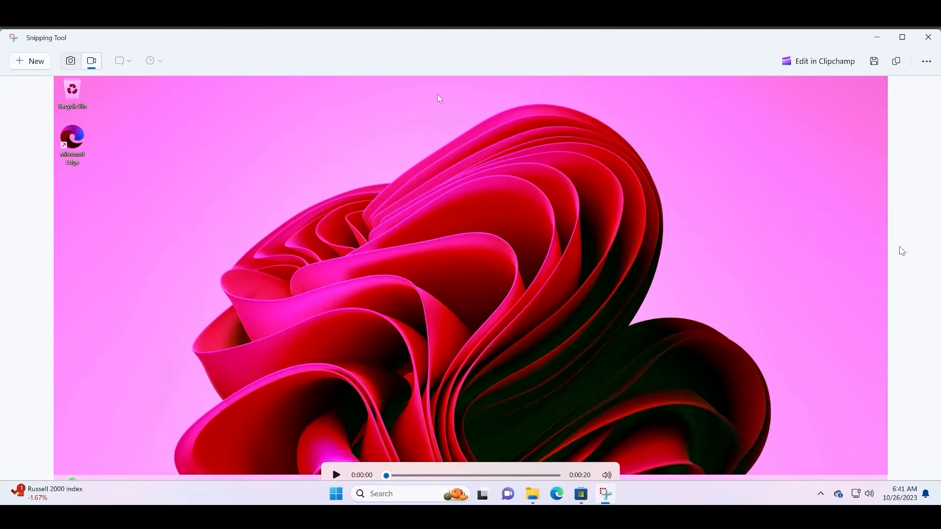
mouse_move(914, 173)
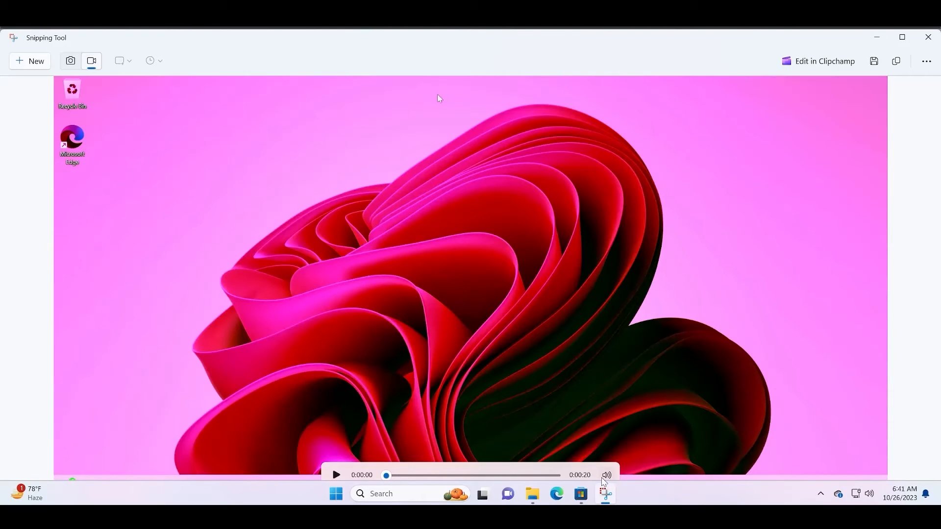
mouse_move(880, 364)
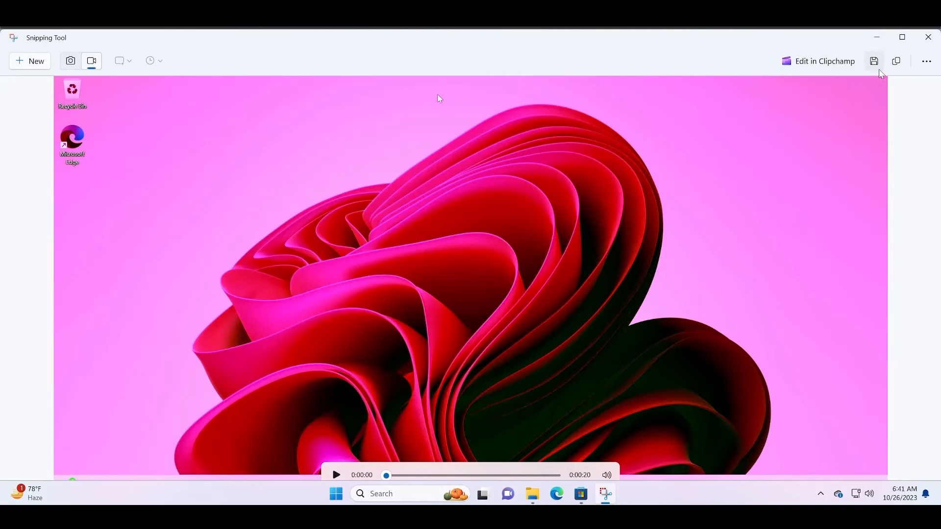
mouse_move(874, 61)
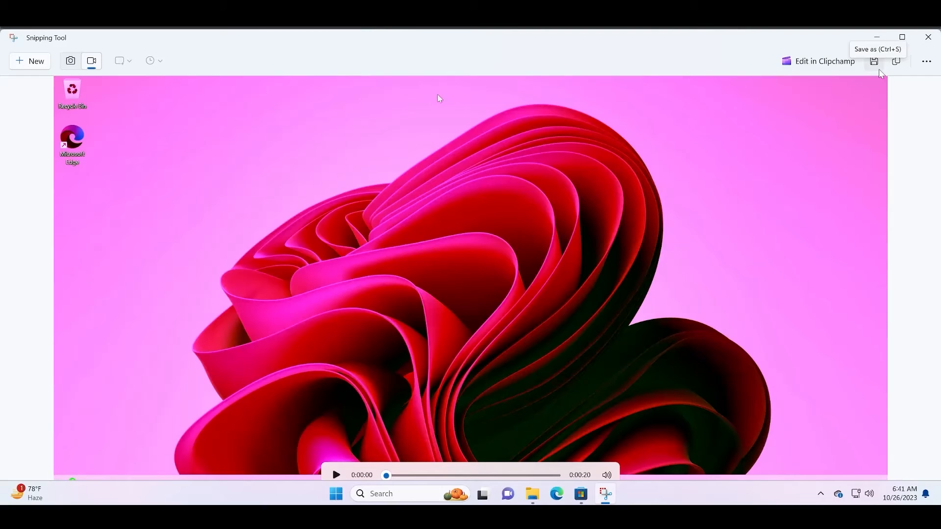
mouse_move(930, 100)
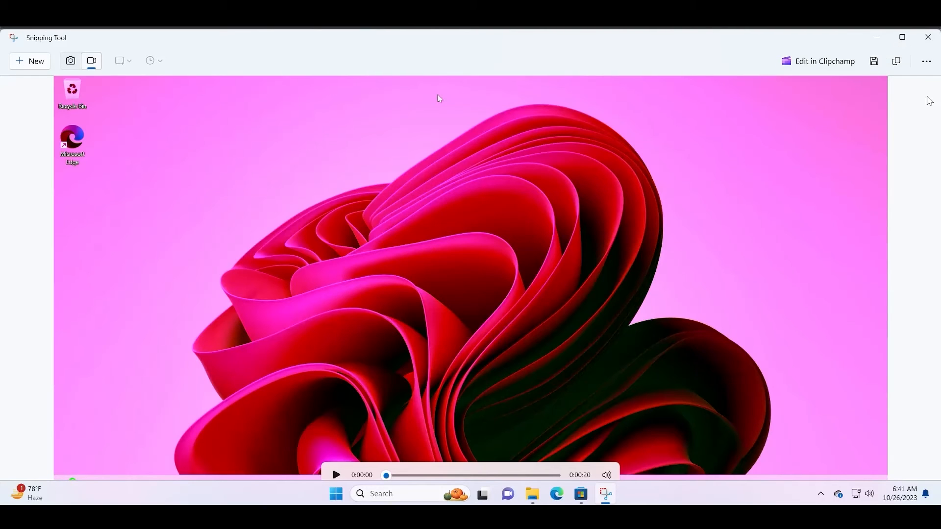
mouse_move(893, 228)
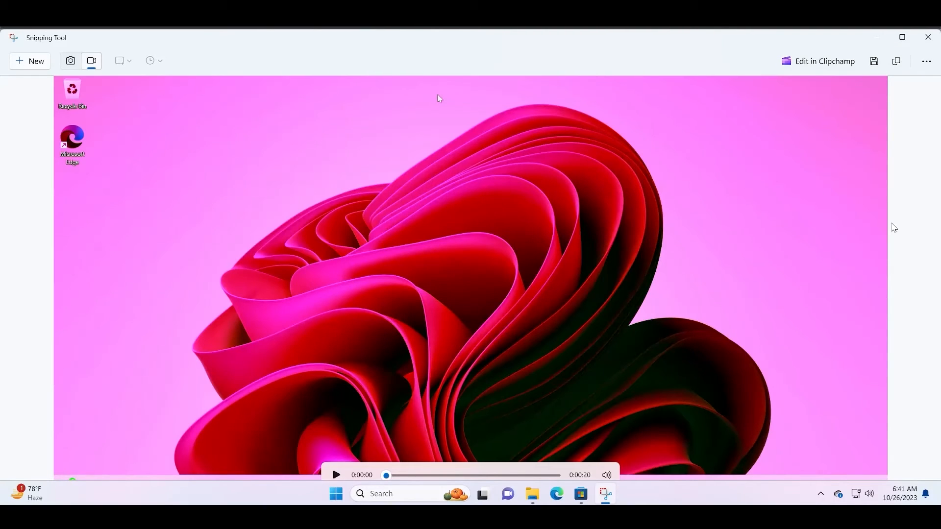
mouse_move(829, 295)
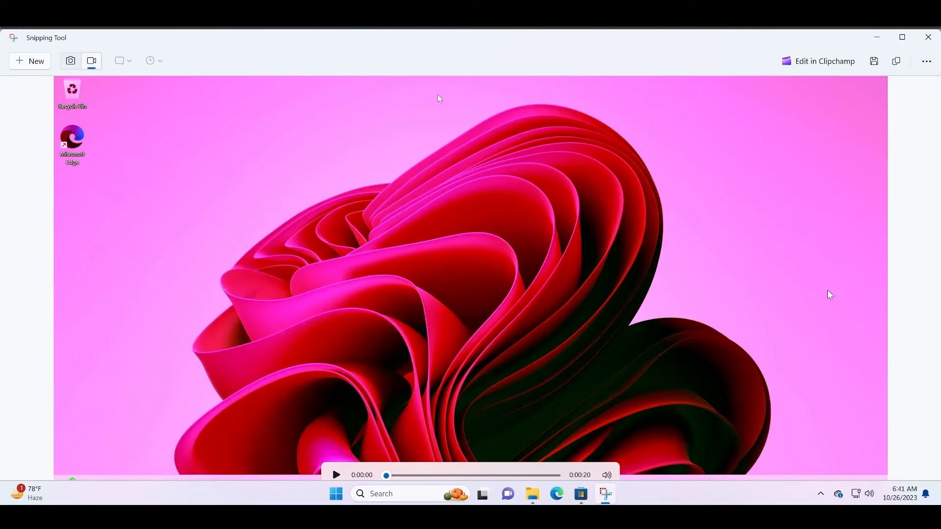
mouse_move(883, 310)
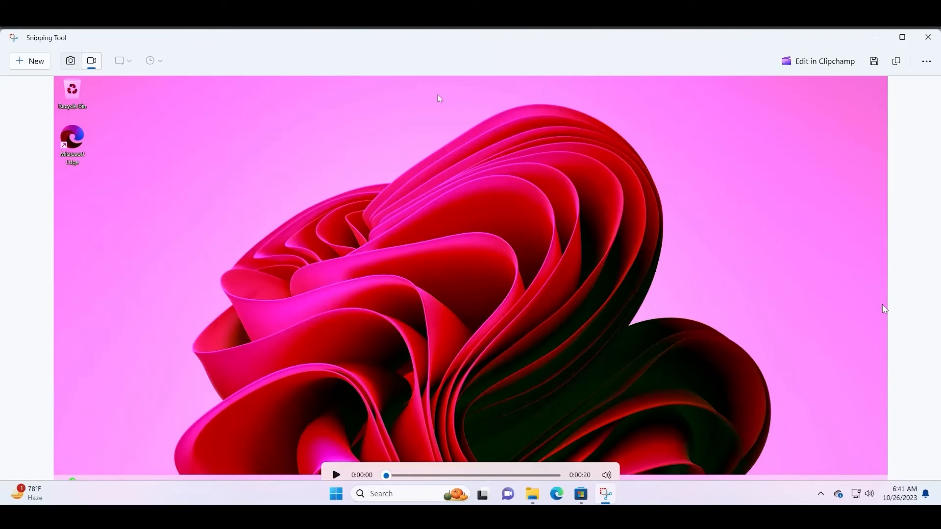
mouse_move(898, 158)
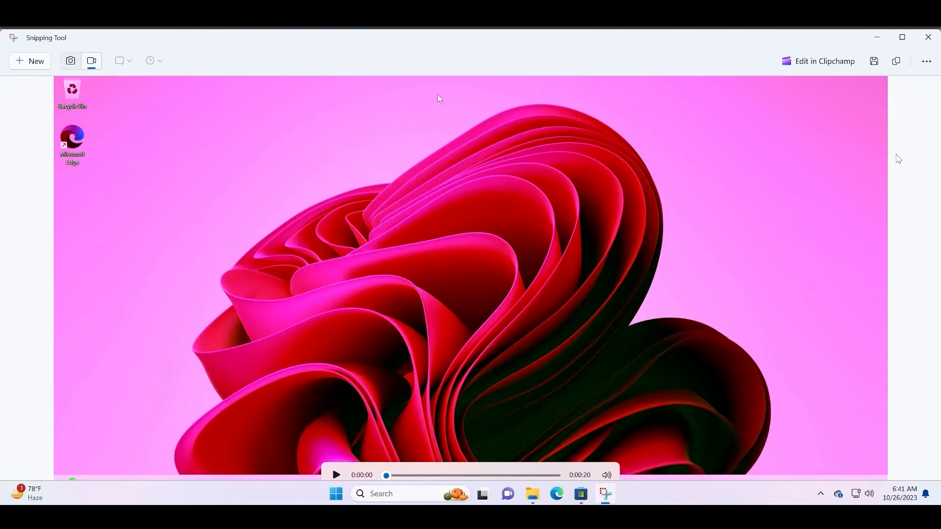
mouse_move(914, 101)
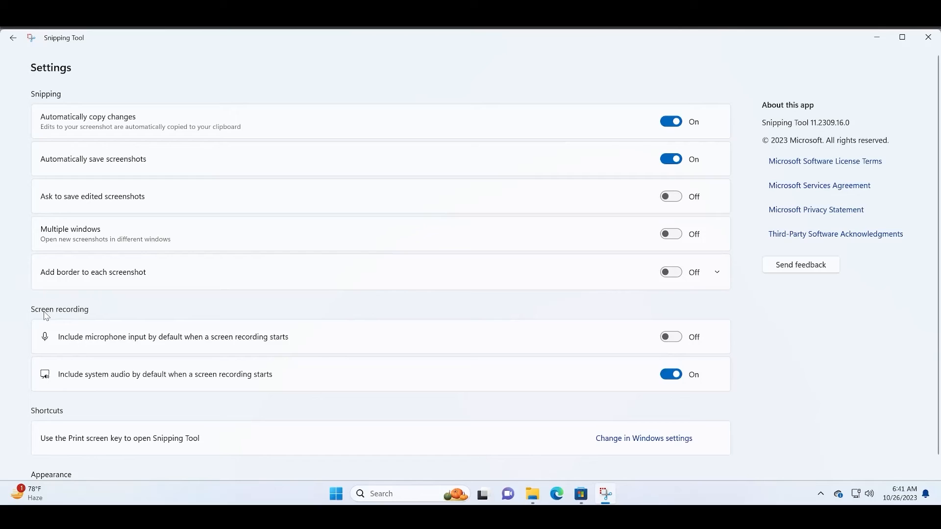
mouse_move(168, 350)
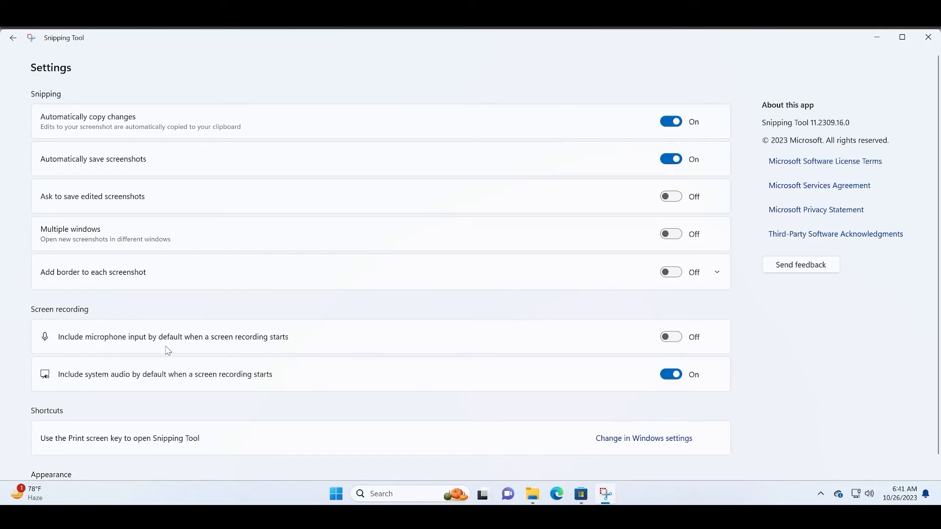
mouse_move(120, 350)
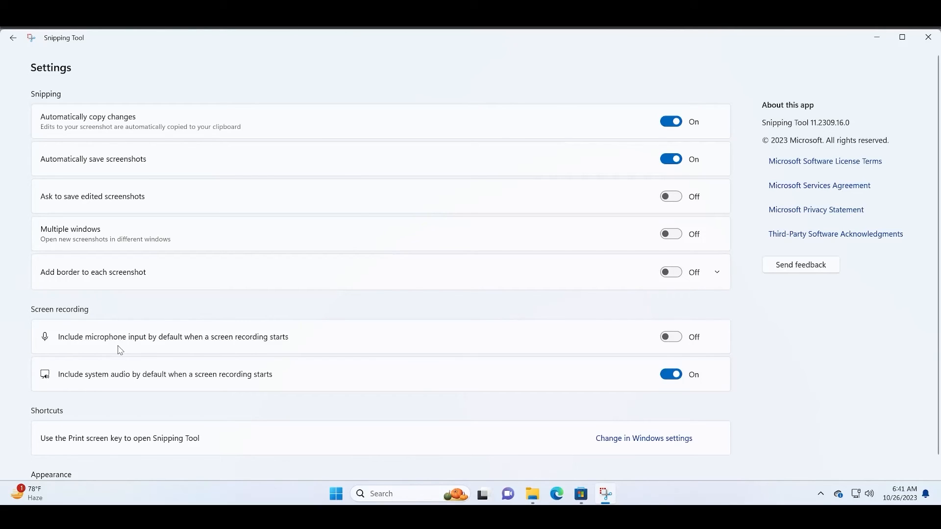
mouse_move(137, 348)
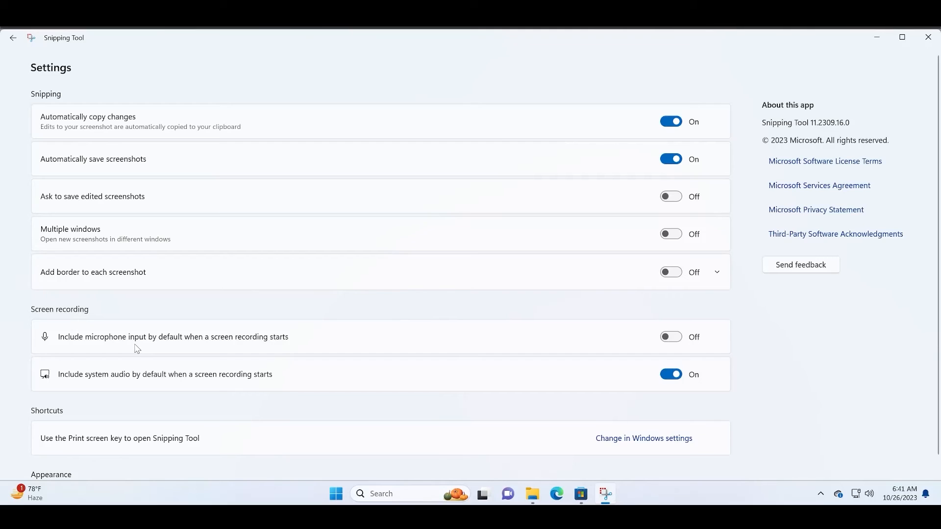
mouse_move(479, 354)
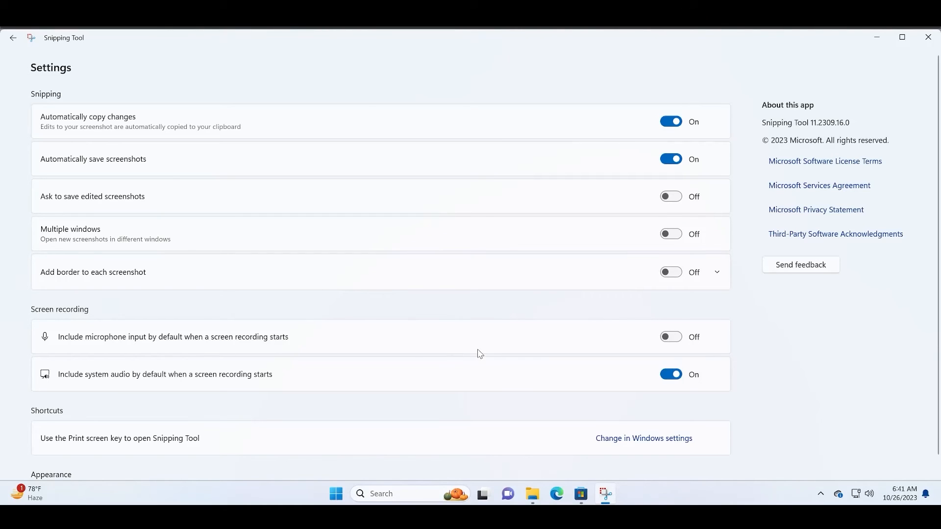
Turn 'Include microphone input by default' On and 'Include system audio by default' Off.
click(671, 336)
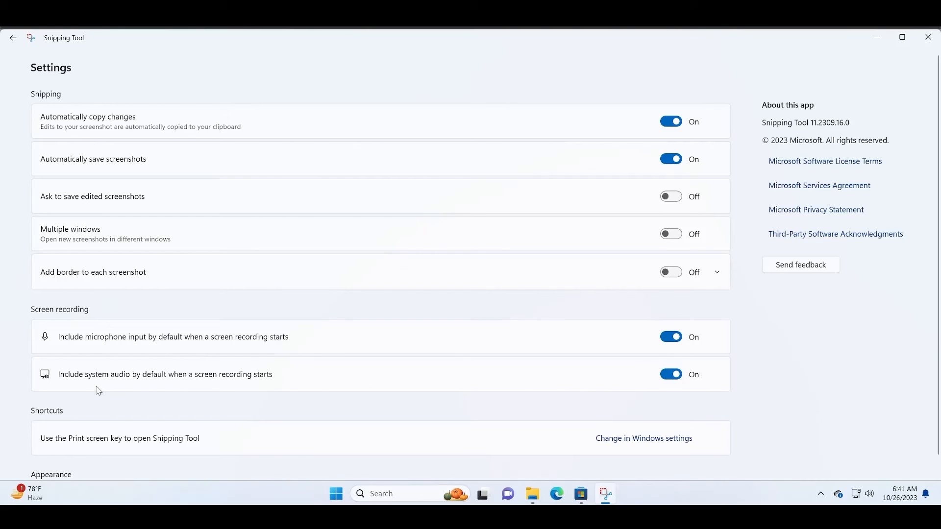
mouse_move(567, 391)
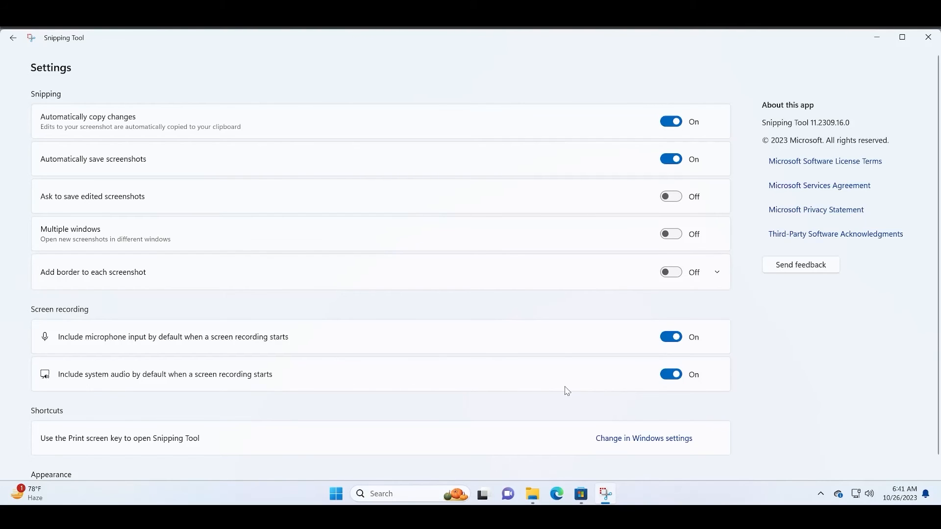
mouse_move(662, 402)
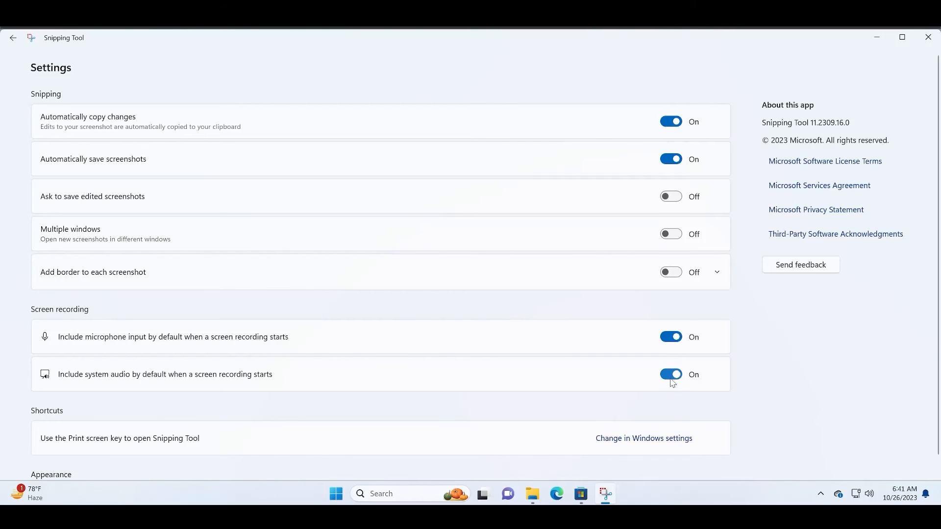
click(671, 374)
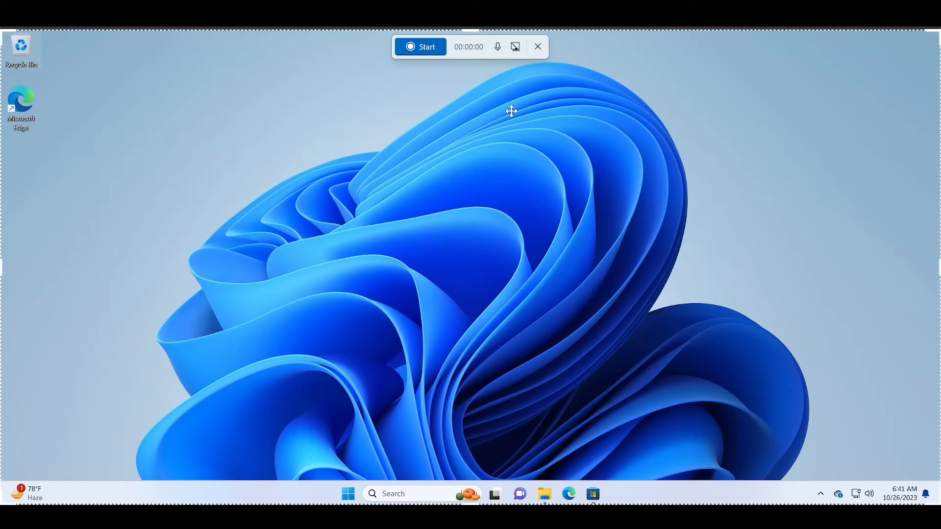
mouse_move(516, 48)
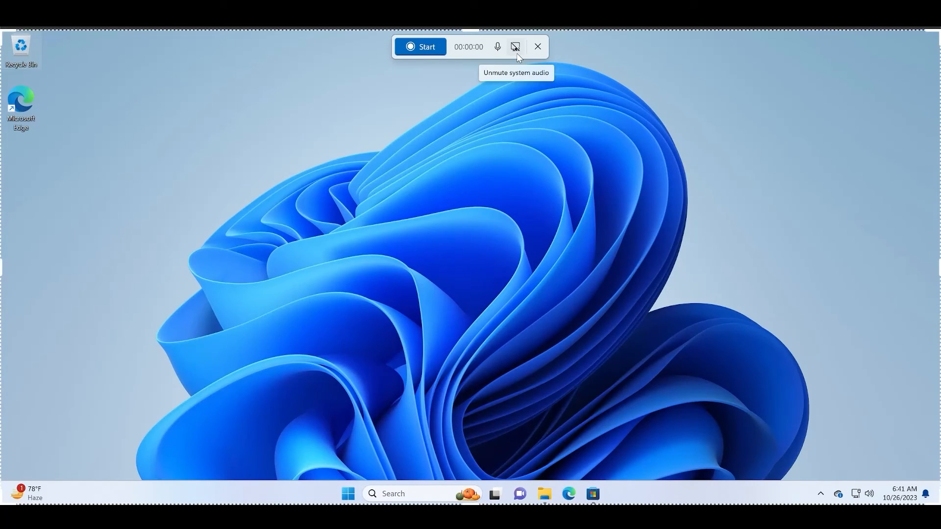
mouse_move(499, 62)
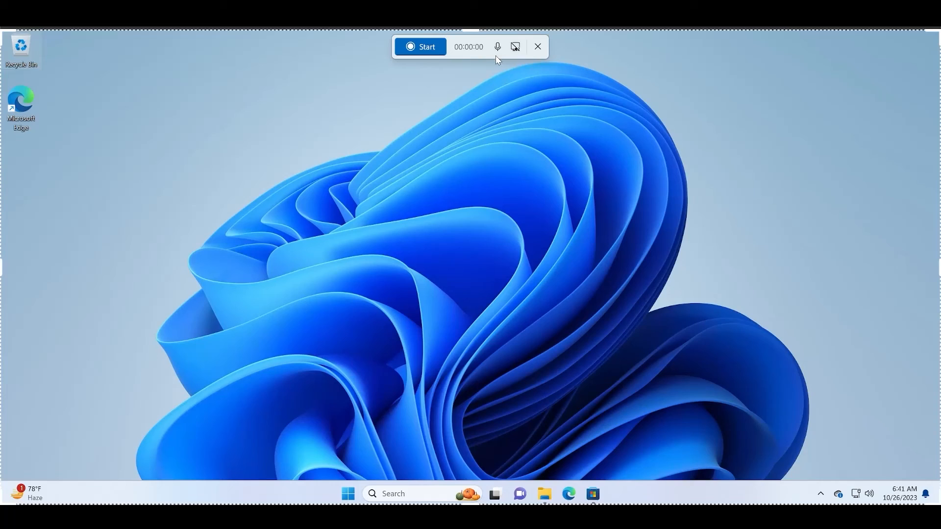
mouse_move(574, 117)
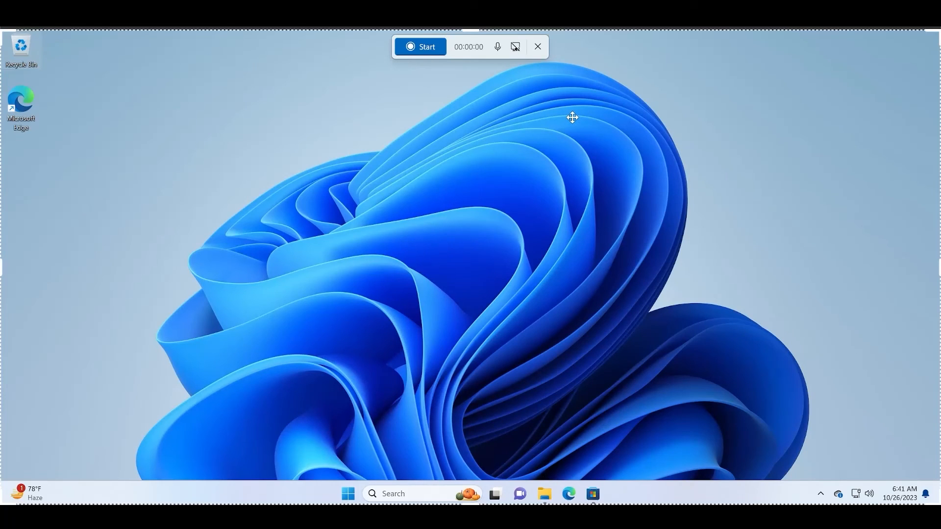
mouse_move(544, 59)
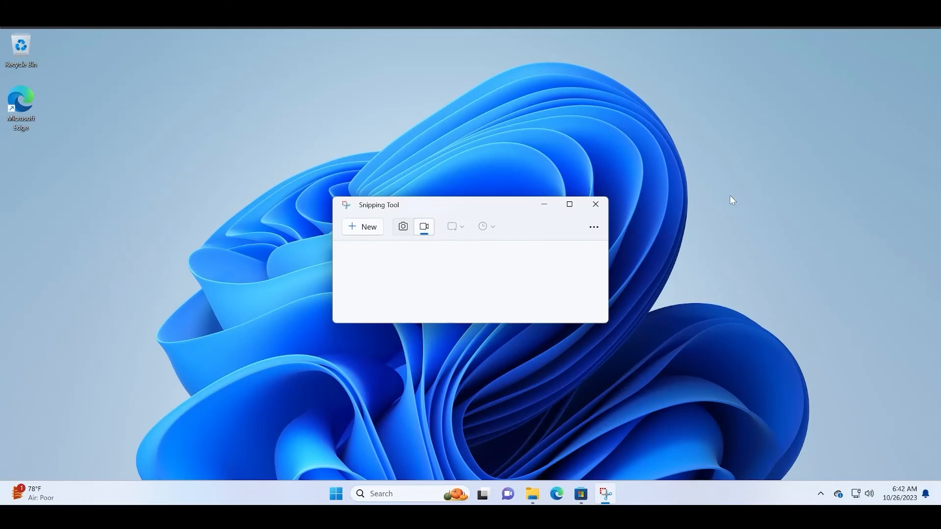
mouse_move(558, 201)
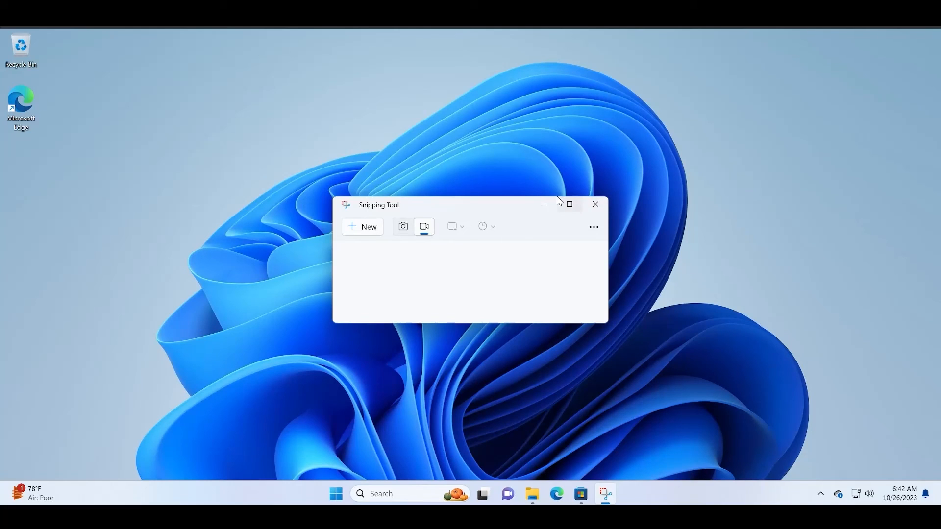
Close the Snipping Tool window, leaving the desktop.
click(596, 204)
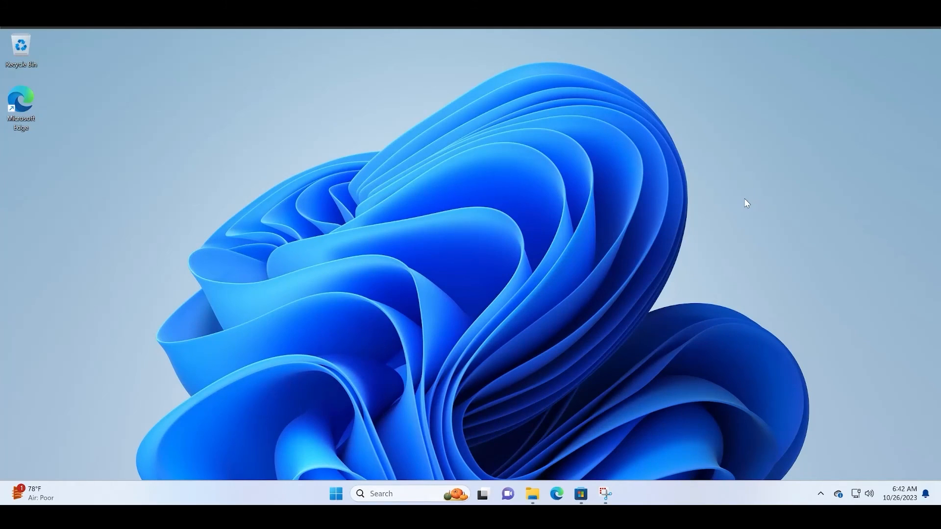
mouse_move(746, 203)
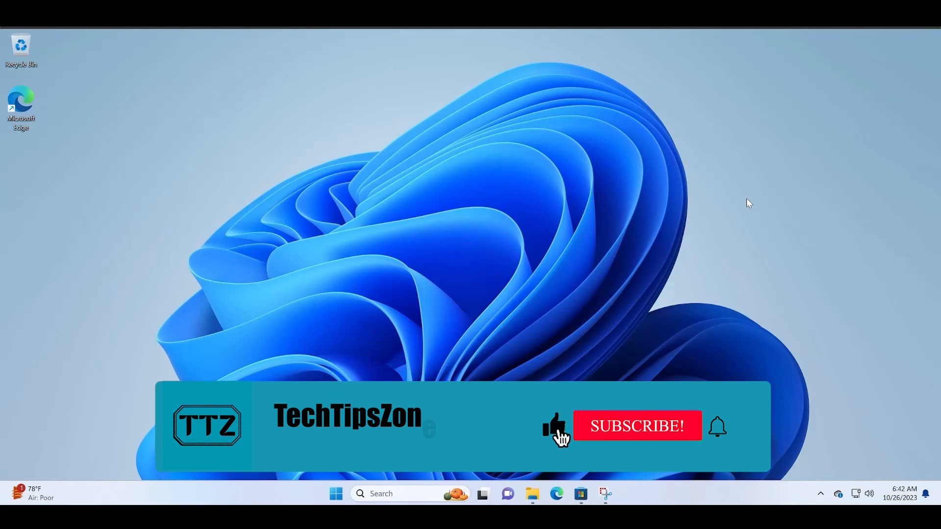
click(637, 426)
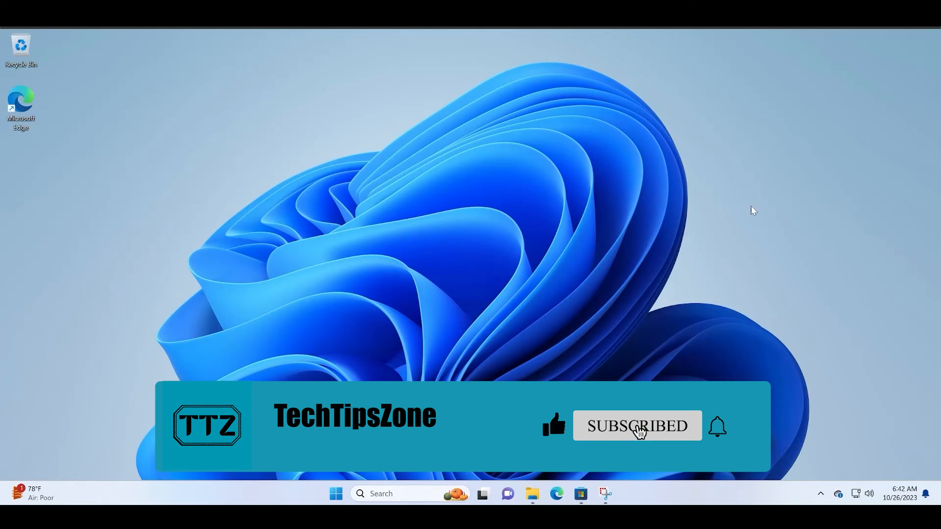